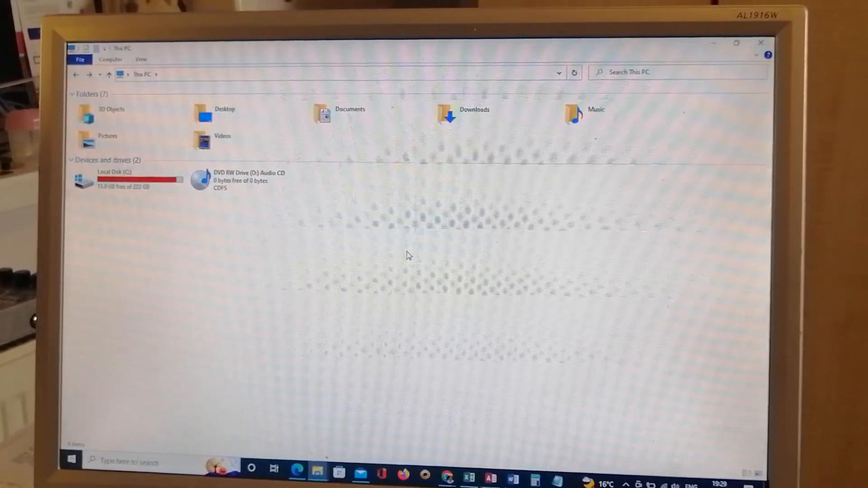
- Select all seven Backup Plus (E:) folders and send them to TOSHIBA EXT (F:)
{"action": "right_click", "coordinate": [407, 255]}
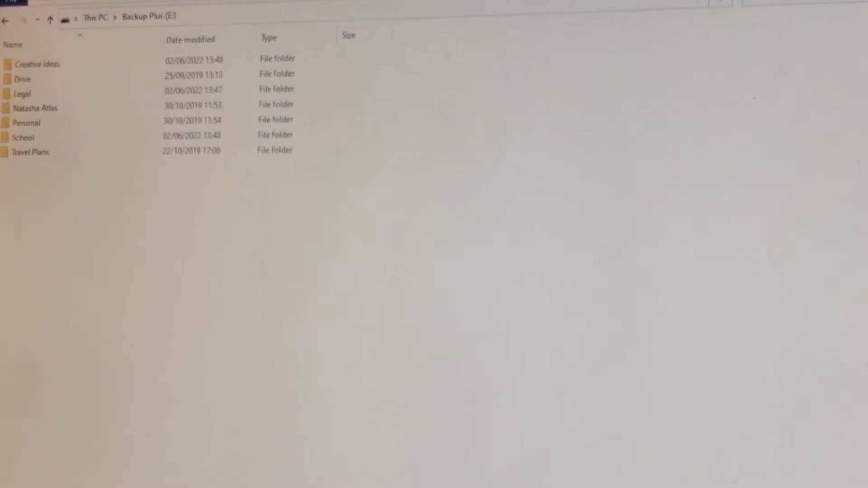
{"action": "key", "text": "ctrl+a"}
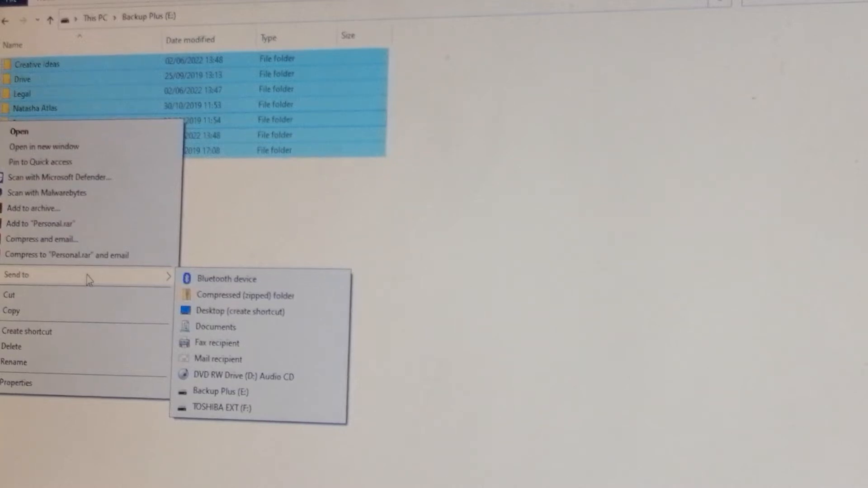
{"action": "mouse_move", "coordinate": [232, 408]}
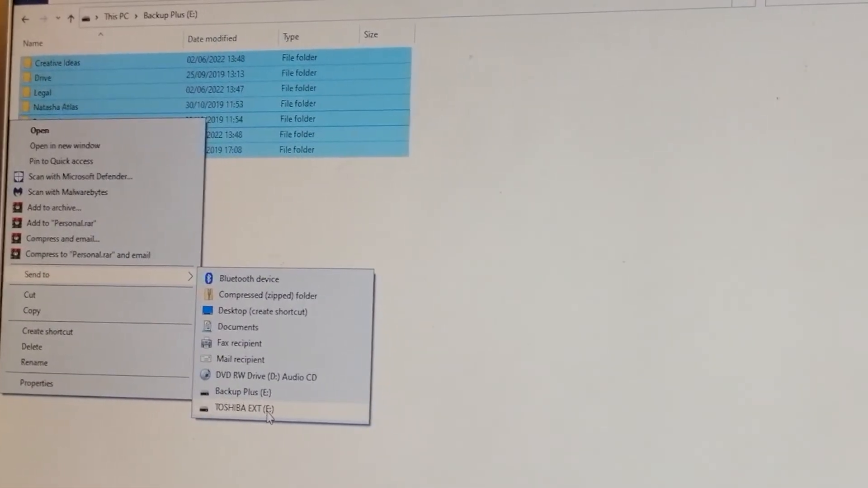
{"action": "left_click", "coordinate": [244, 409]}
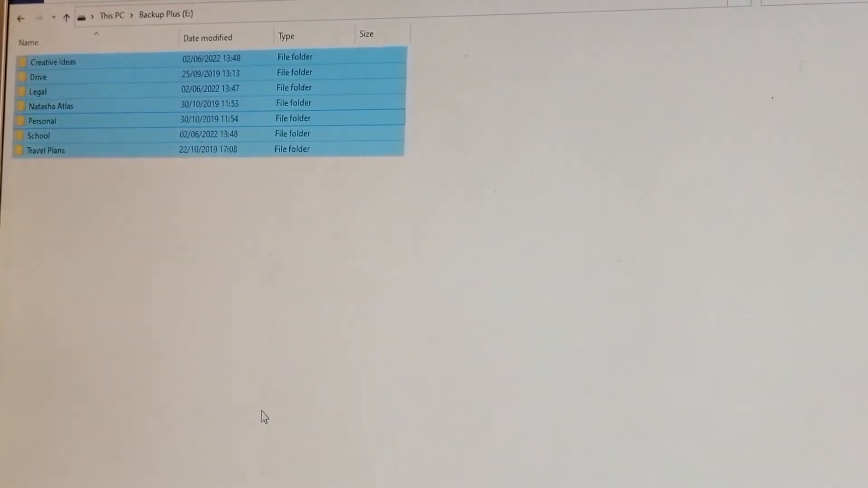